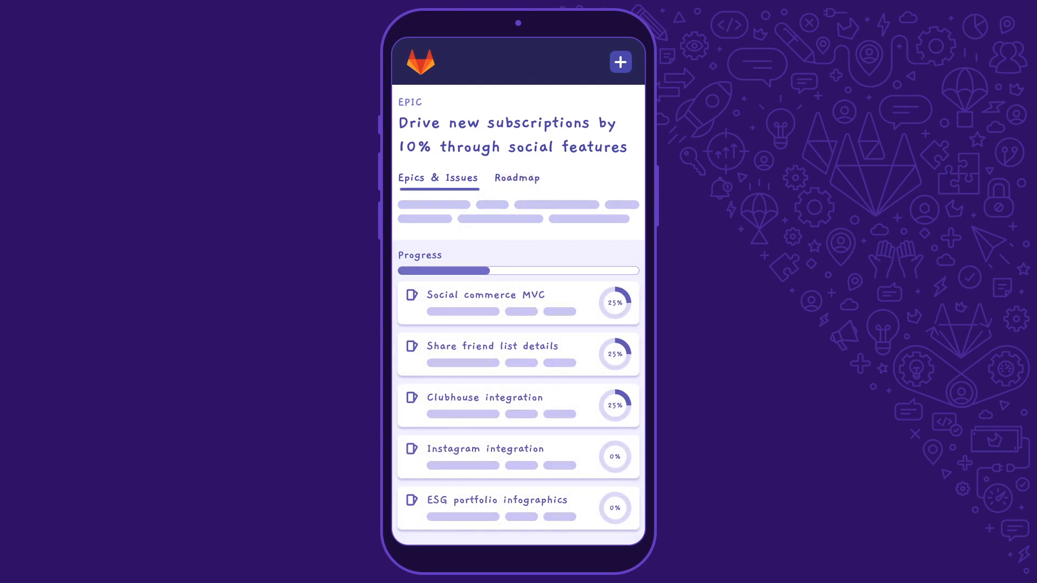
Switch the epic to its Roadmap view and scroll down to the Epics & Issues list.
click(517, 177)
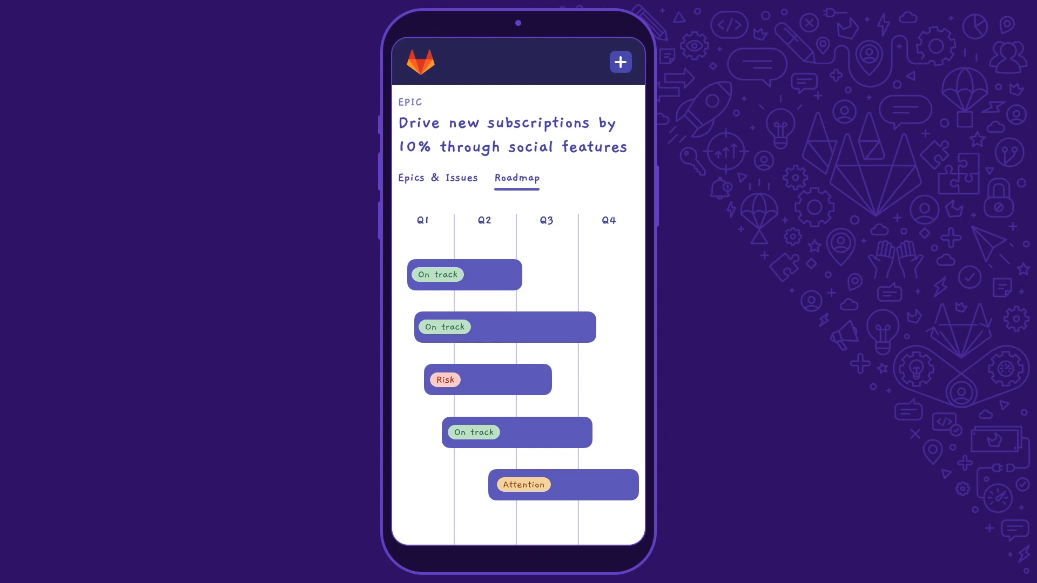
scroll(down, 3)
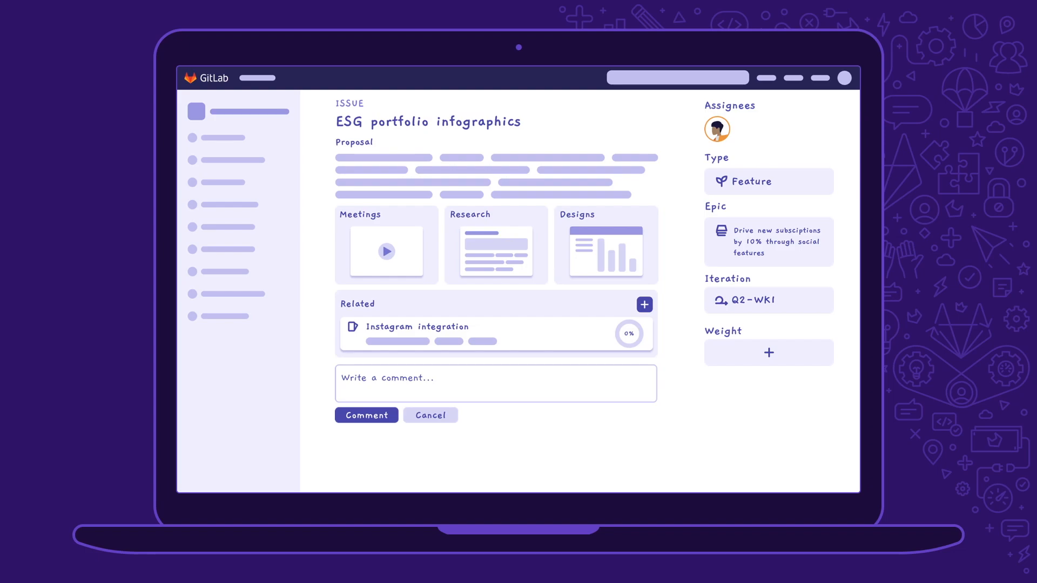
Go from the ESG portfolio infographics issue to the Team workflow board.
click(366, 415)
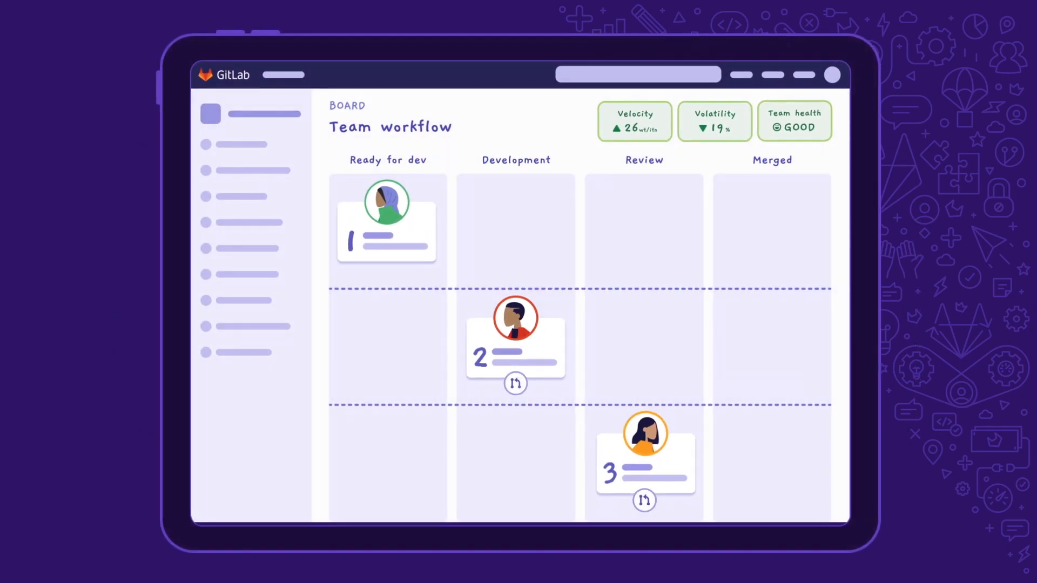
Drag card 1 from Ready for dev into Development and scroll toward the merge request.
drag(386, 221, 515, 220)
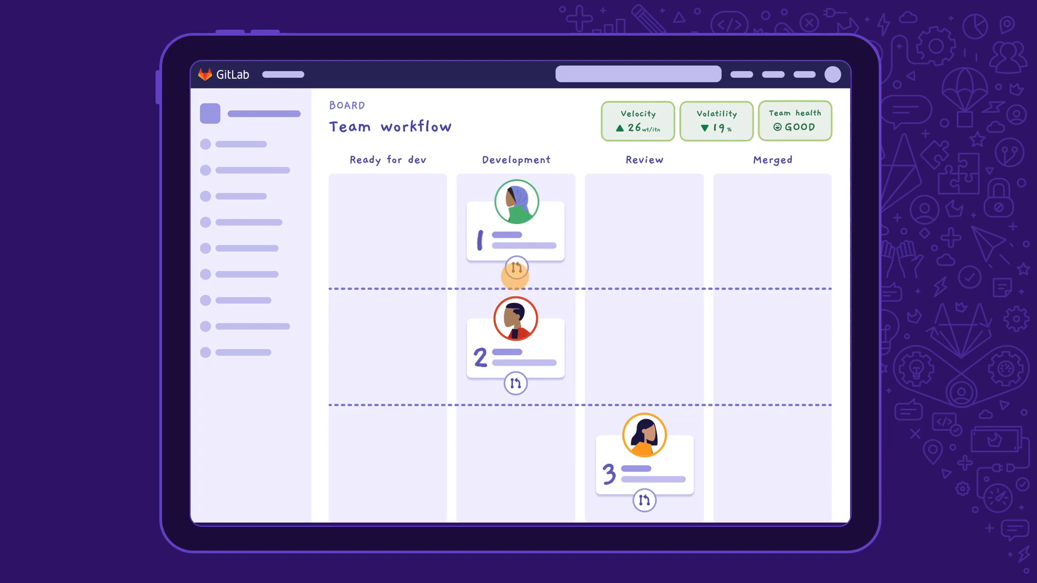
scroll(down, 3)
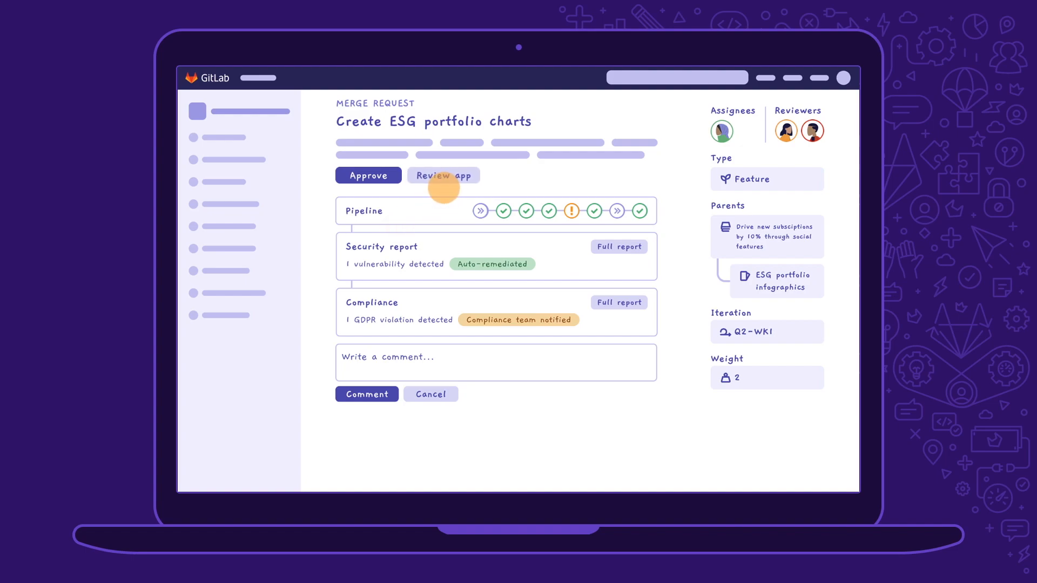
Launch the merge request's review app and open the 100% rollout infrastructure request.
click(442, 175)
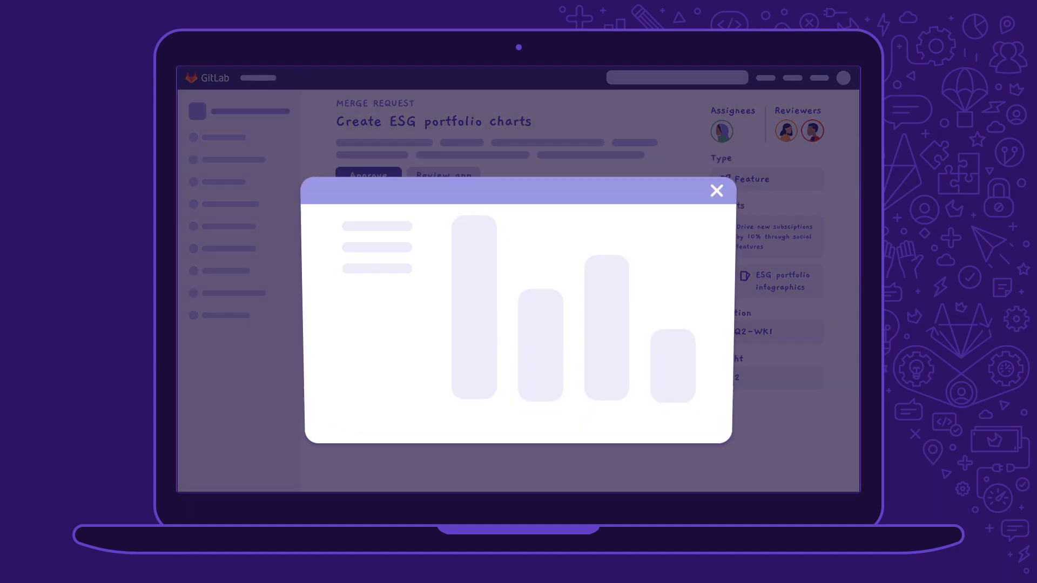
click(716, 190)
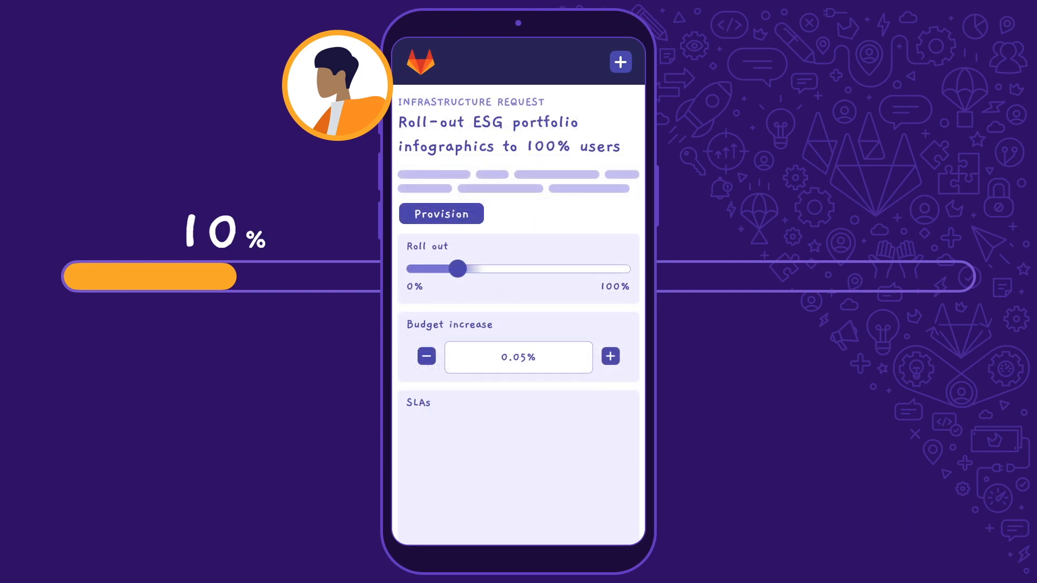
Slide the ESG portfolio infographics rollout to 100% and provision it.
drag(456, 268, 625, 268)
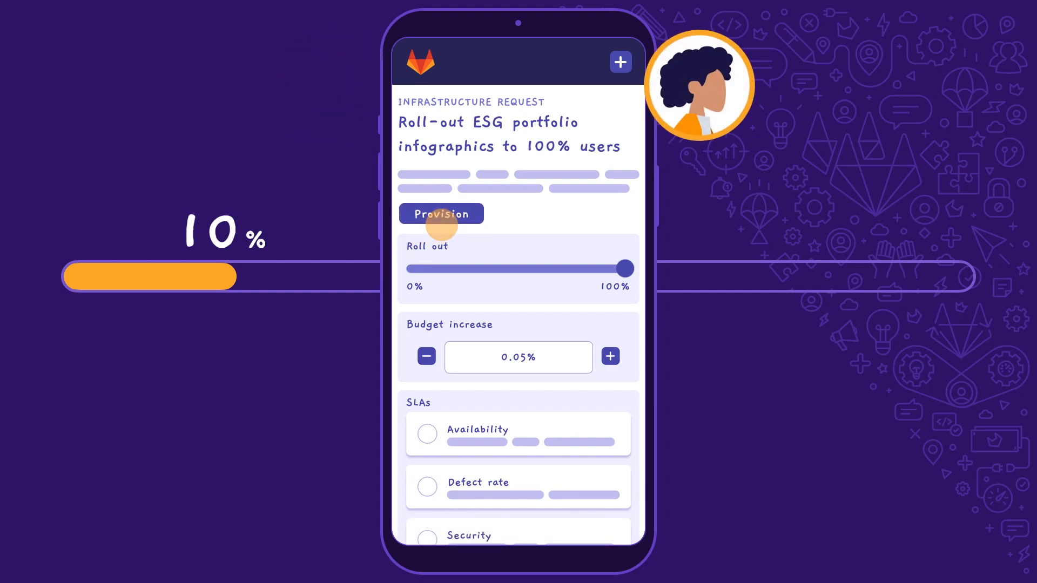
click(441, 213)
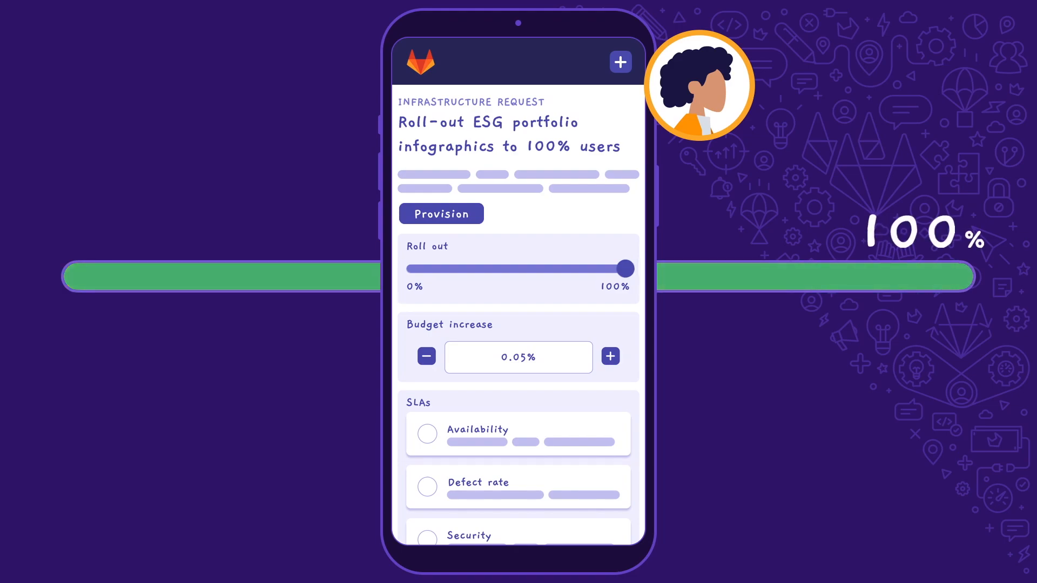